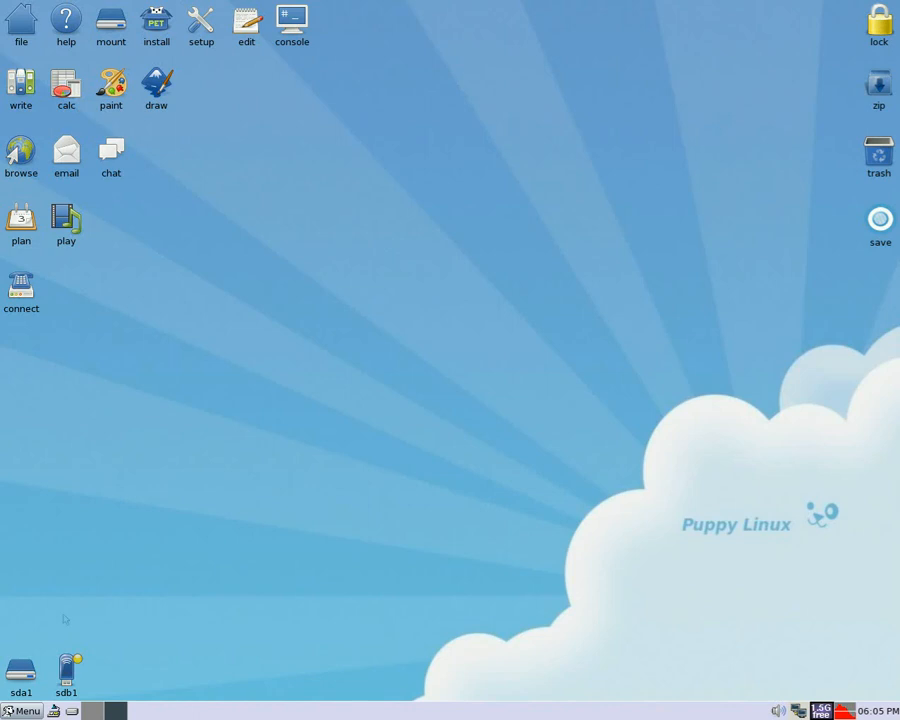
pyautogui.moveTo(66, 664)
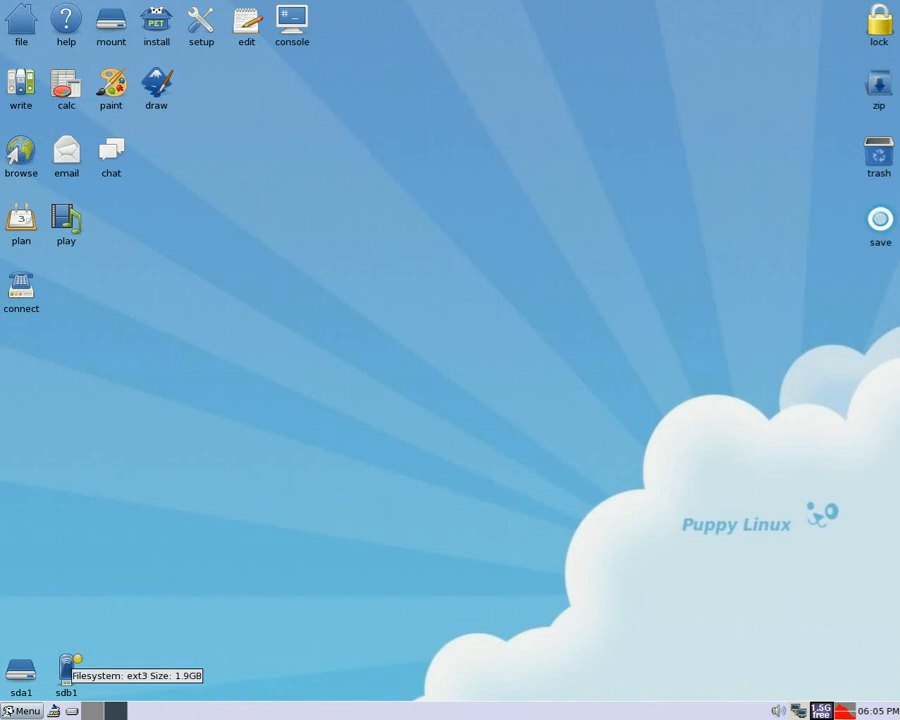
pyautogui.moveTo(458, 252)
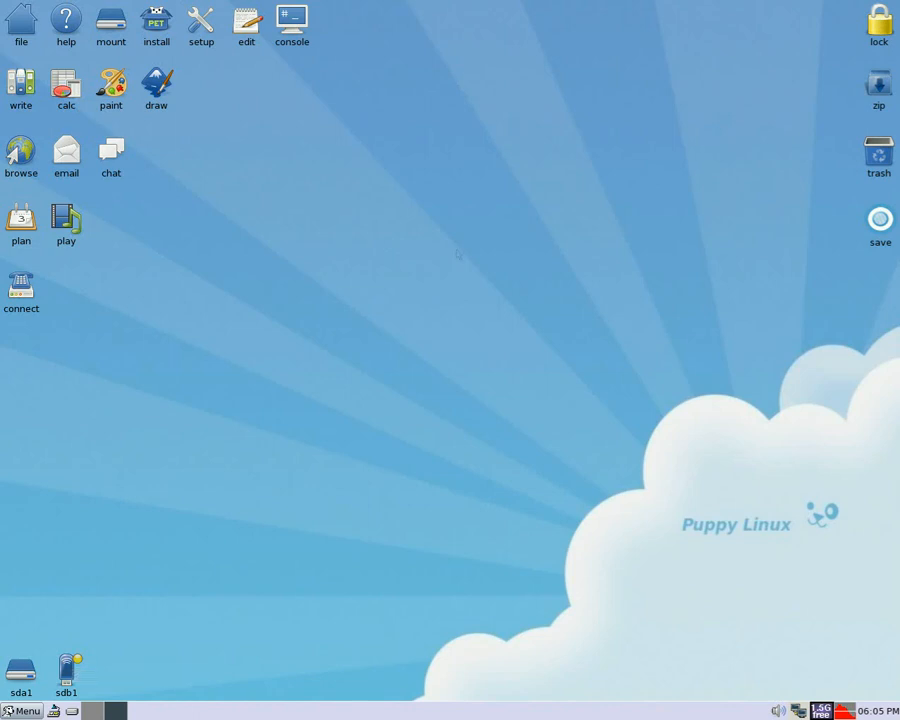
pyautogui.moveTo(456, 280)
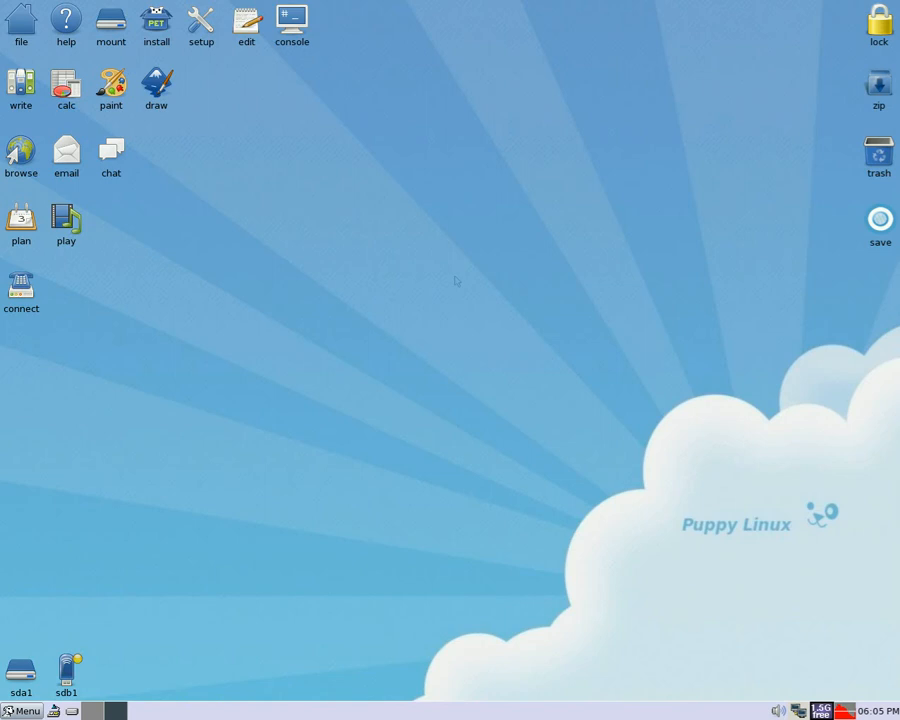
pyautogui.moveTo(460, 280)
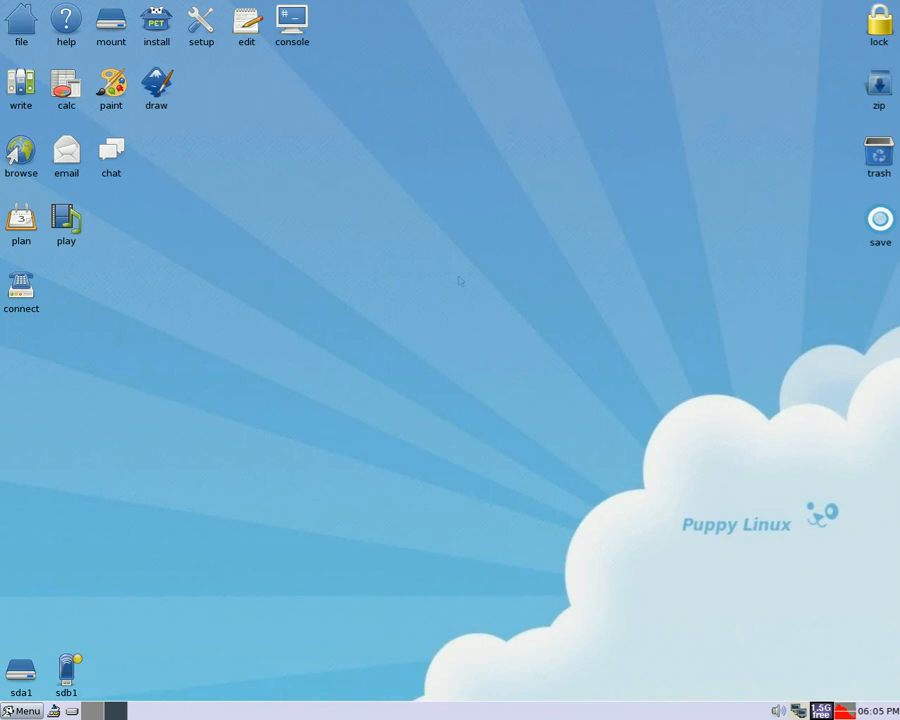
pyautogui.moveTo(82, 182)
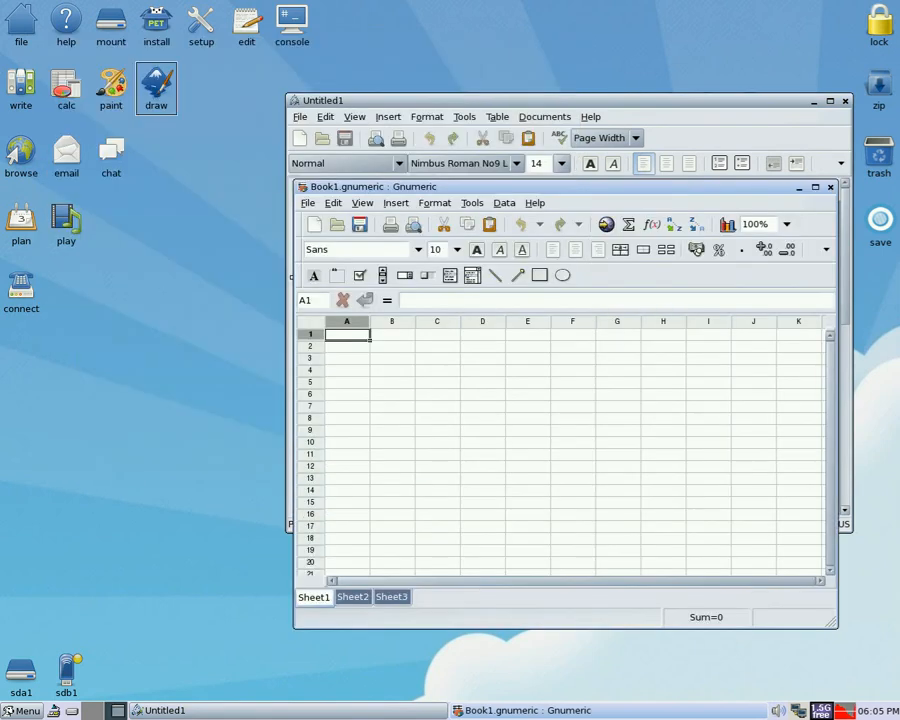
# Launch InkscapeLite with a blank drawing and the GIMP image editor.
pyautogui.click(156, 88)
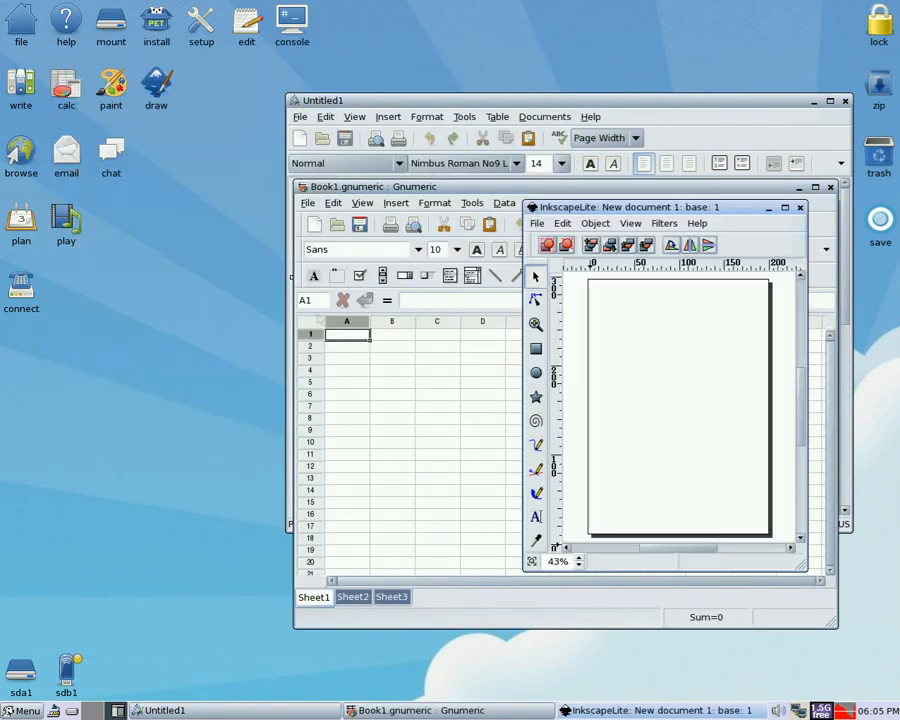
pyautogui.moveTo(136, 392)
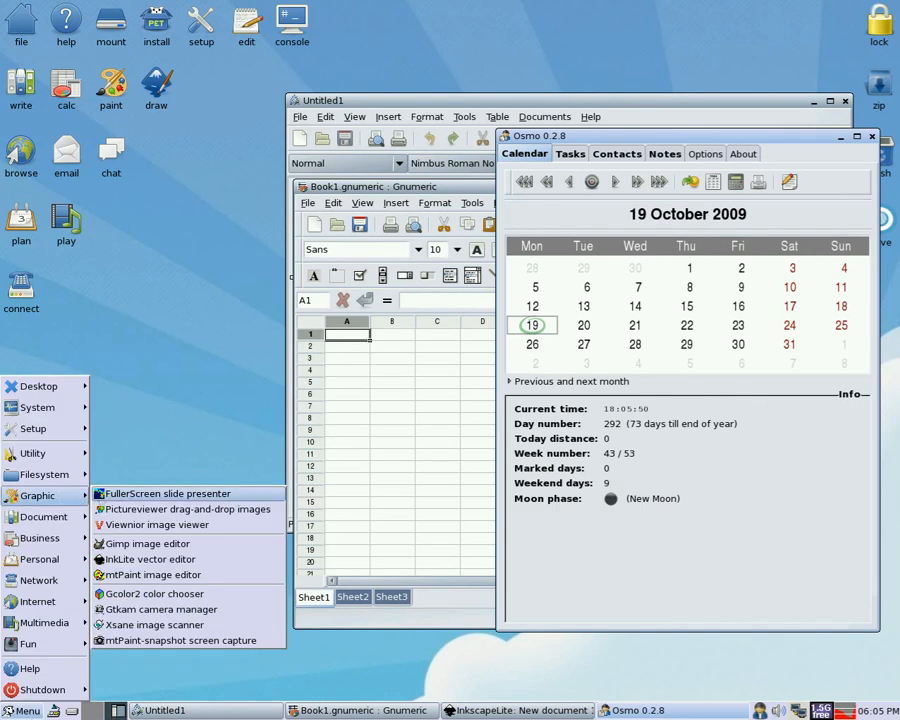
pyautogui.click(146, 544)
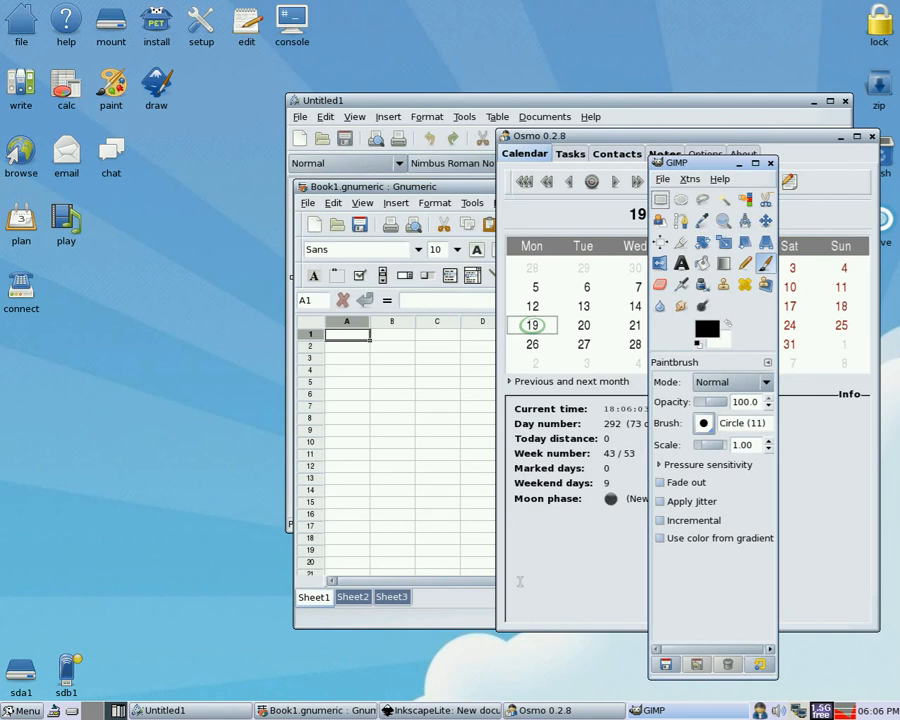
# Launch HomeBank from the Business menu, then browse the Business menu again.
pyautogui.click(22, 710)
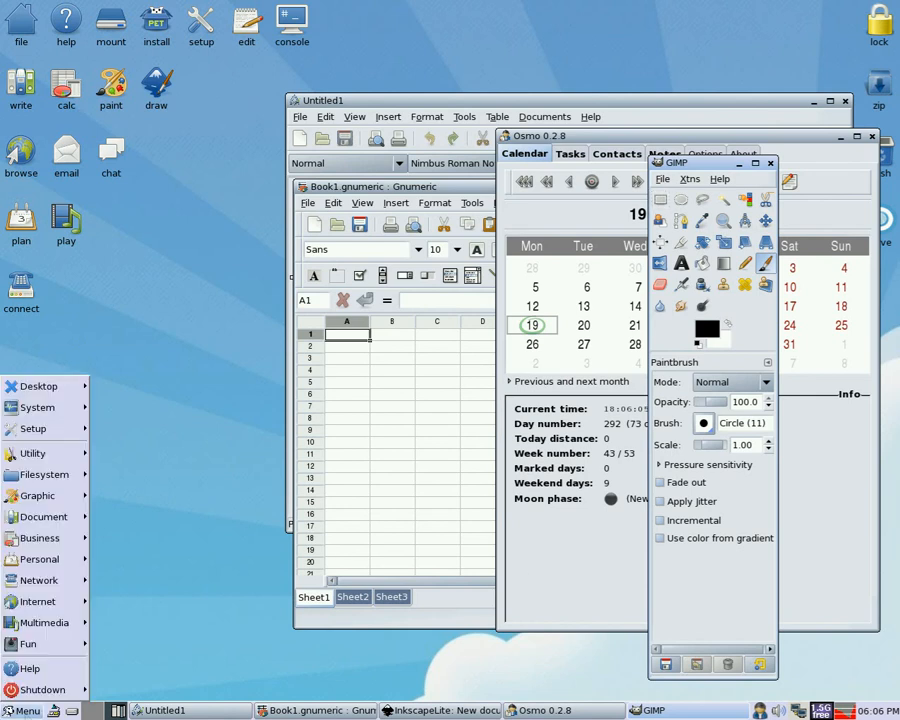
pyautogui.click(32, 452)
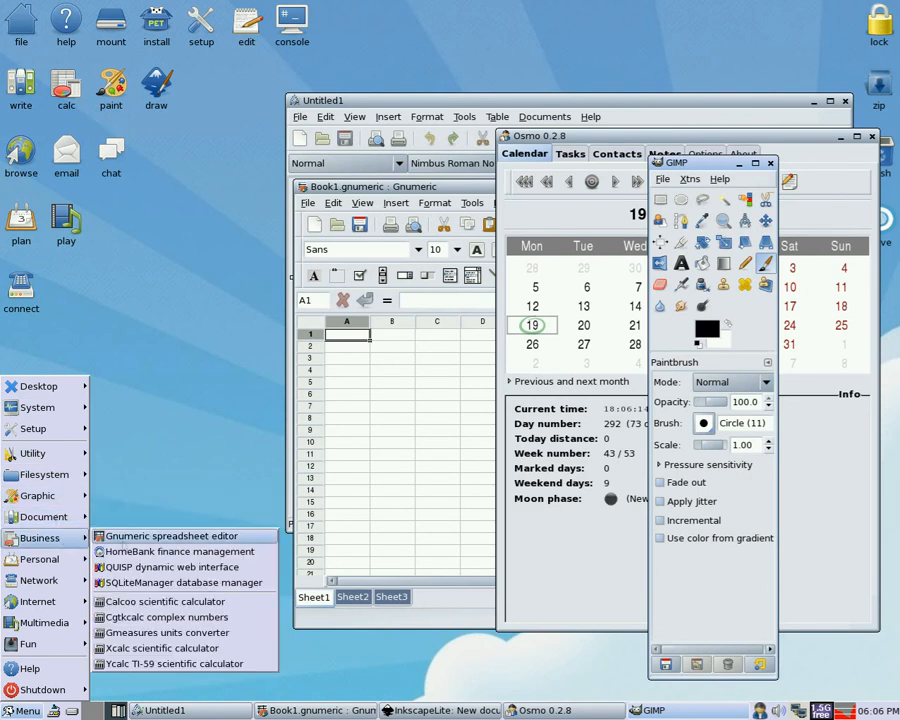
pyautogui.click(182, 552)
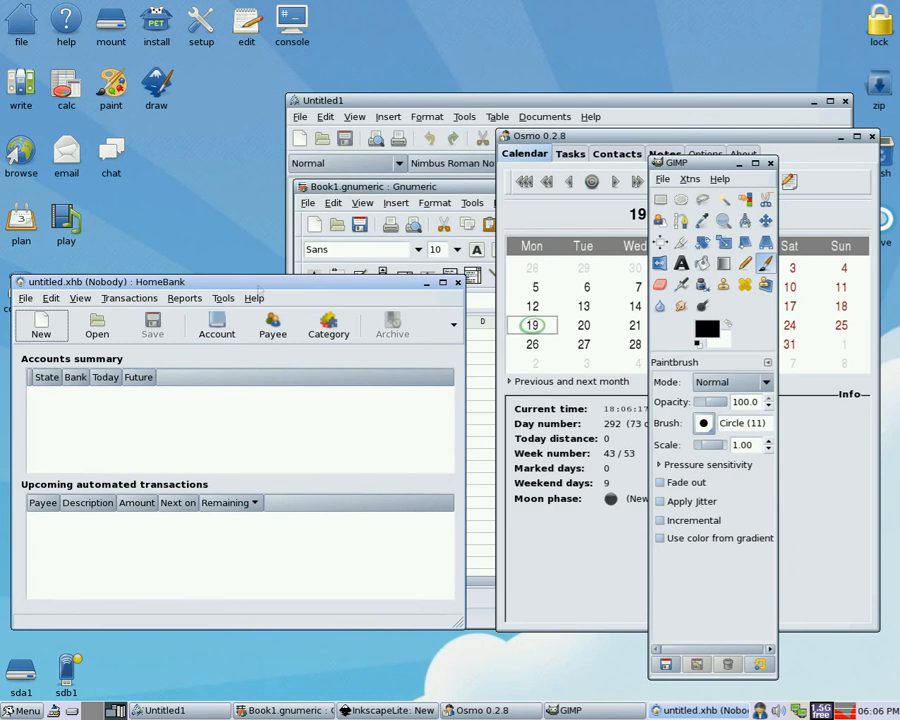
pyautogui.click(22, 710)
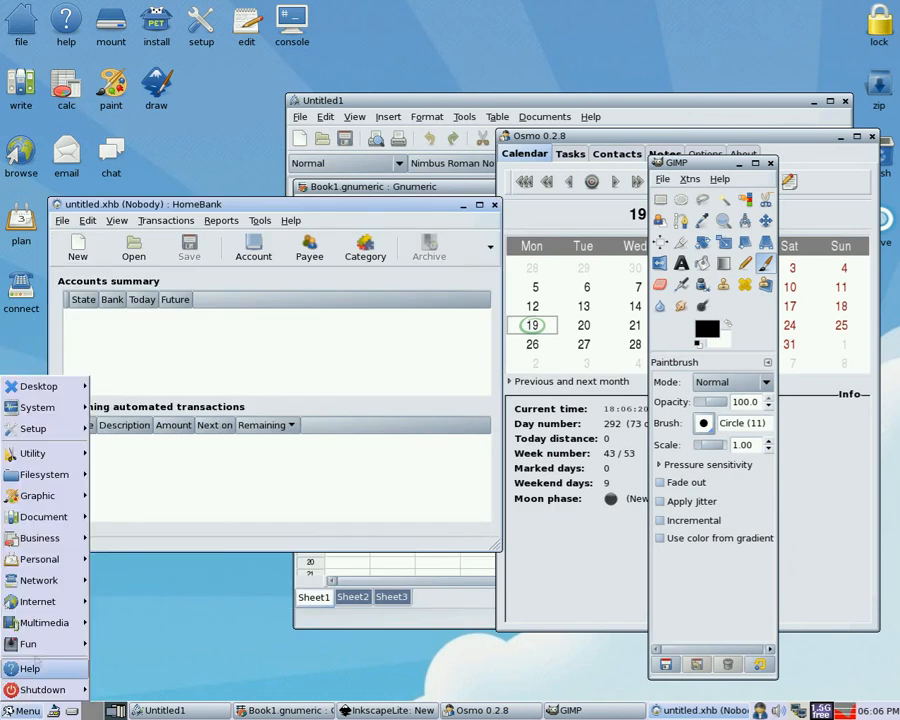
pyautogui.click(40, 538)
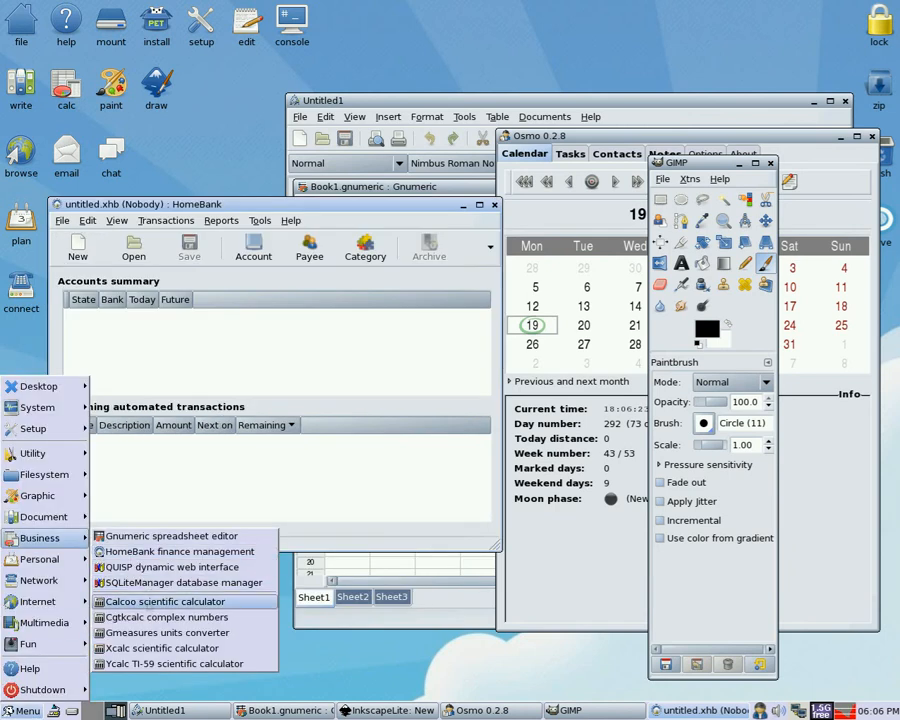
# Launch the Calcoo scientific calculator and the Asunder CD ripper.
pyautogui.click(166, 600)
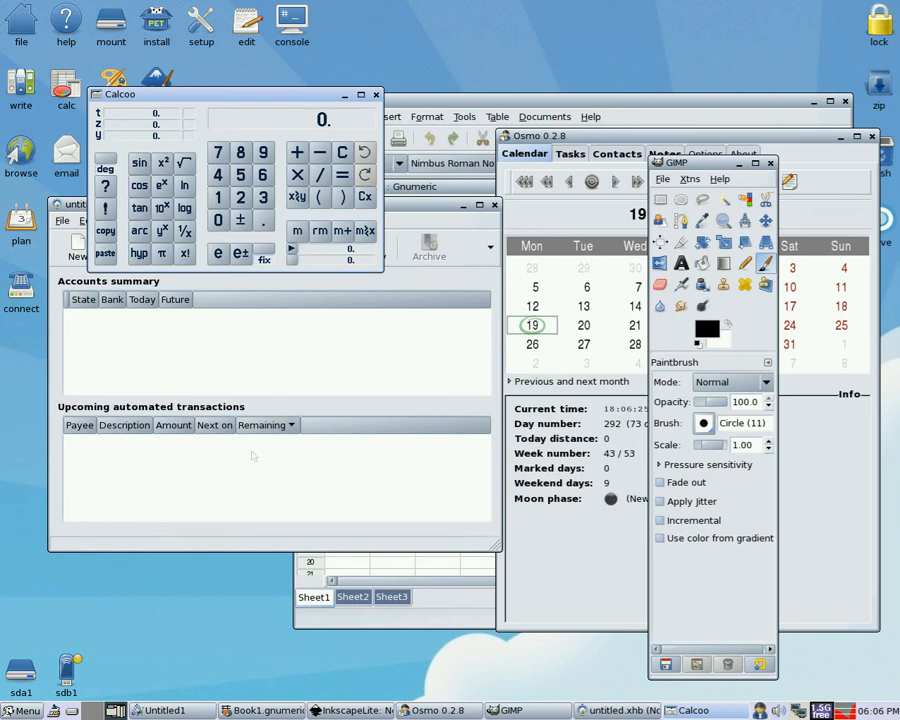
pyautogui.click(20, 710)
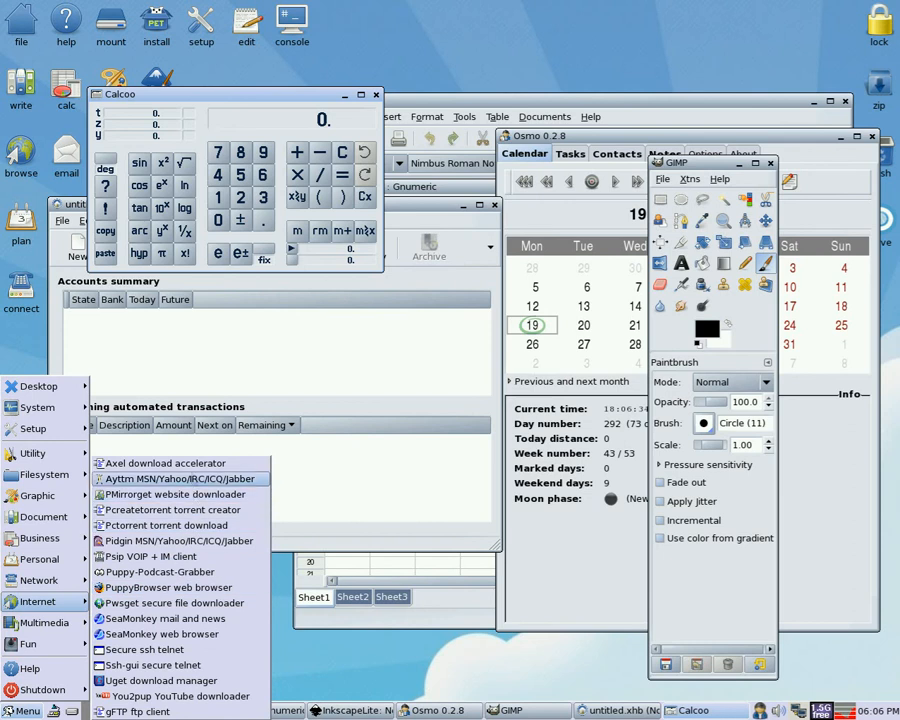
pyautogui.moveTo(168, 588)
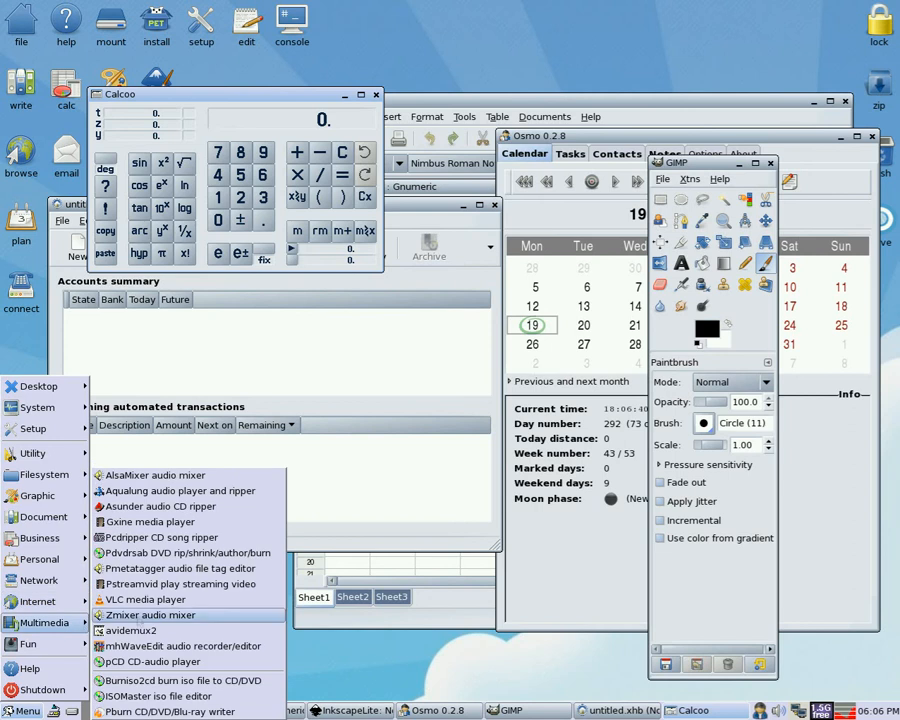
pyautogui.click(164, 506)
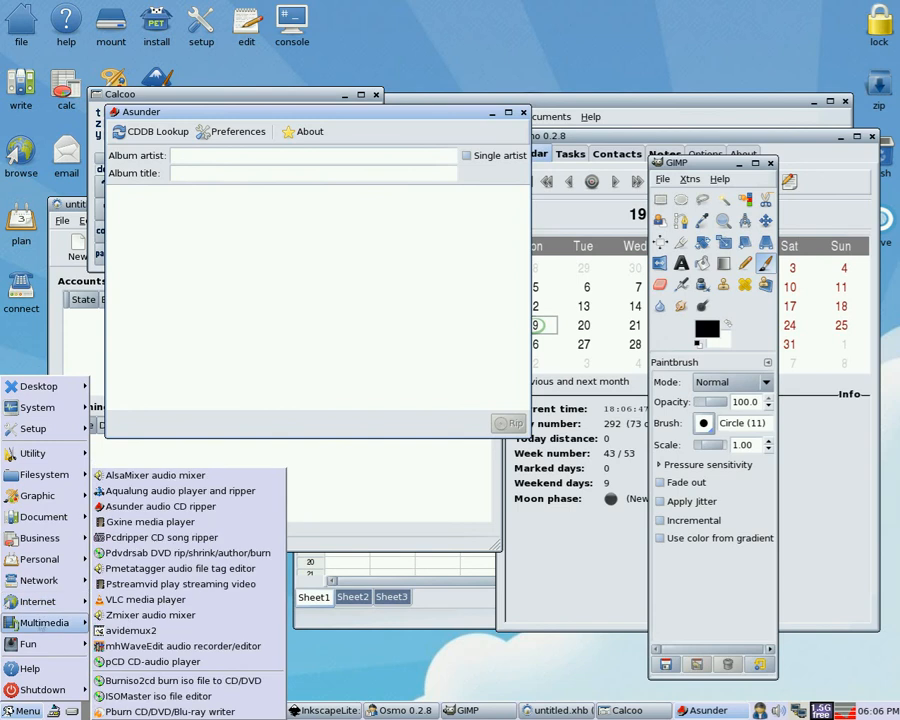
pyautogui.moveTo(180, 584)
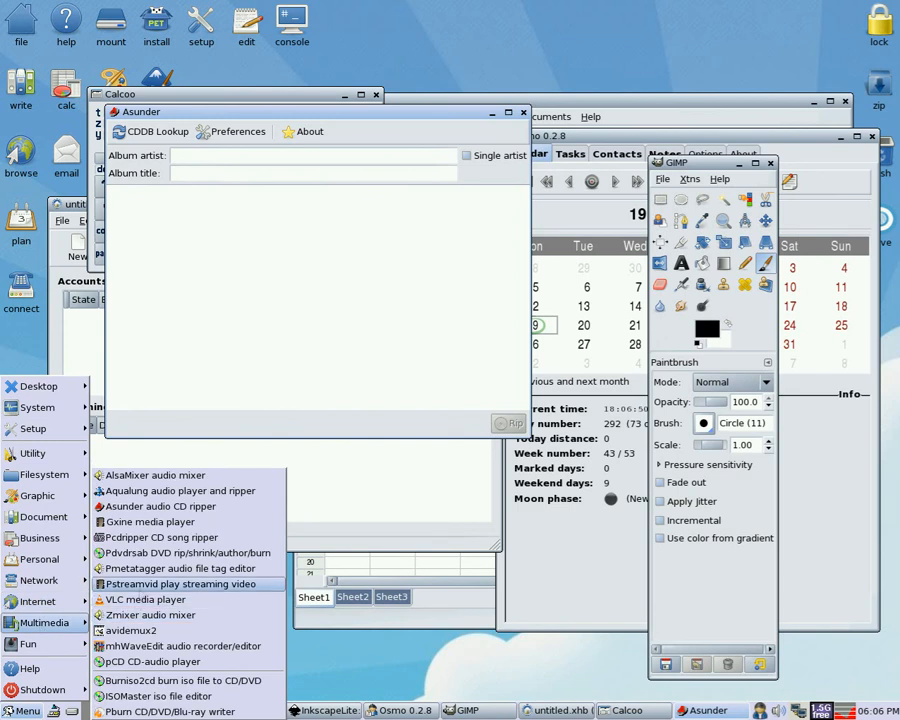
# Stream the SkyNews channel in Pstreamvid, stop playback and quit the controller.
pyautogui.click(178, 584)
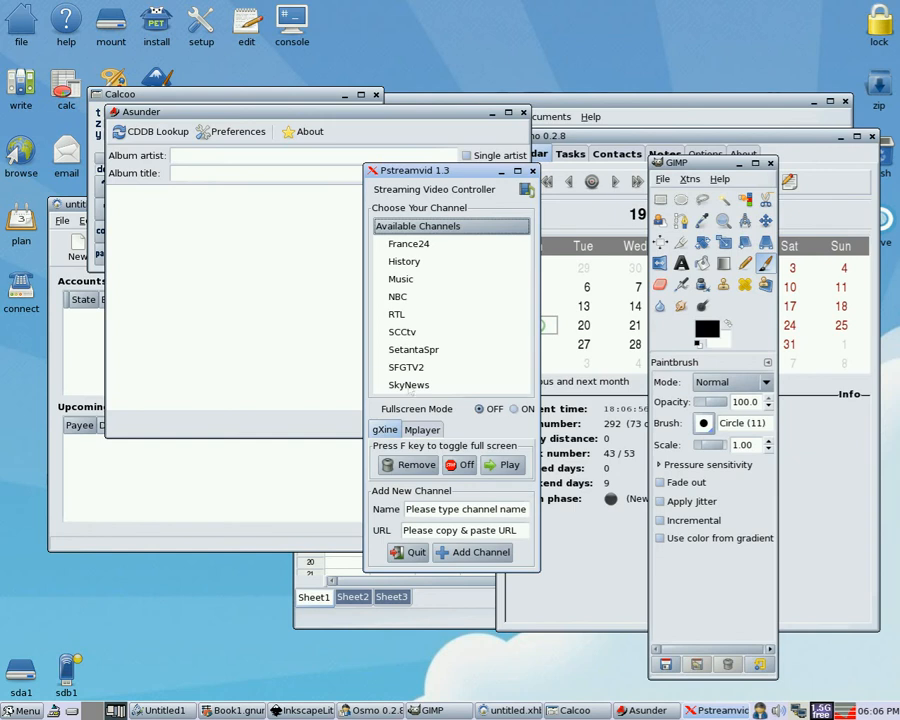
pyautogui.click(408, 384)
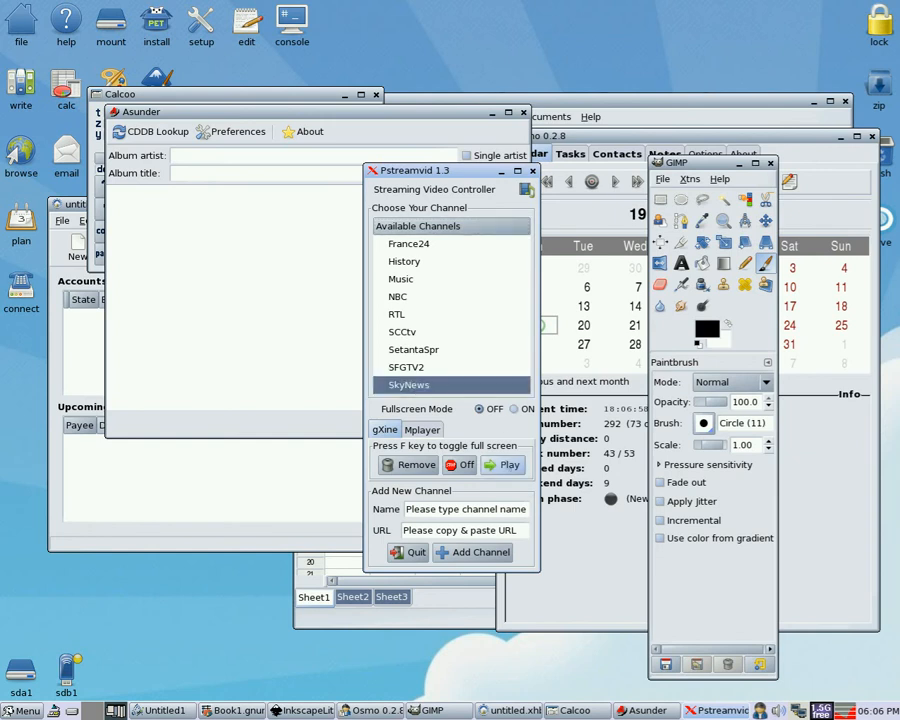
pyautogui.click(384, 428)
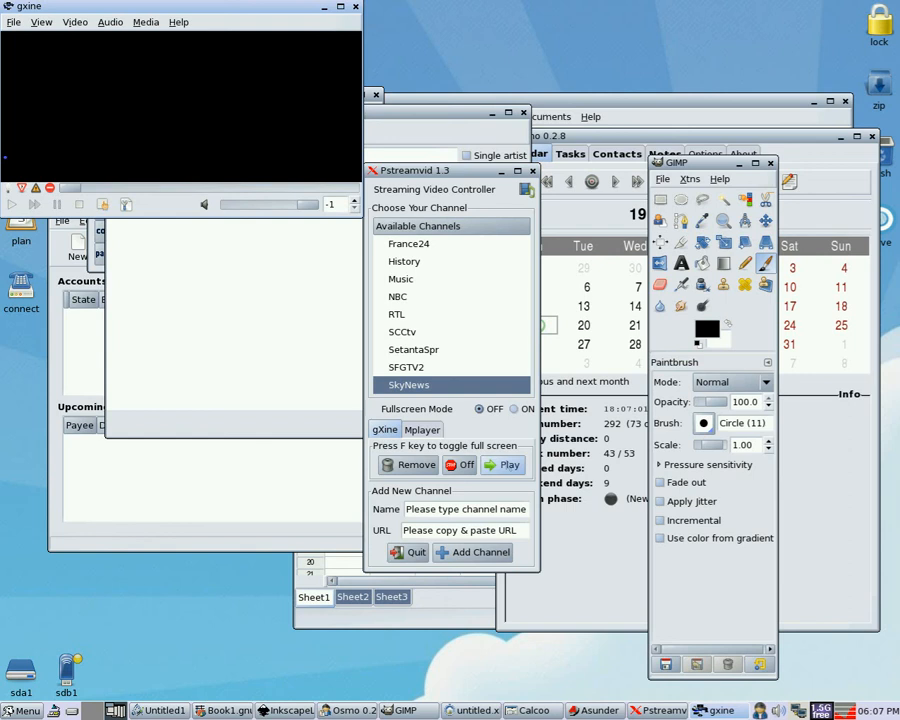
pyautogui.click(504, 464)
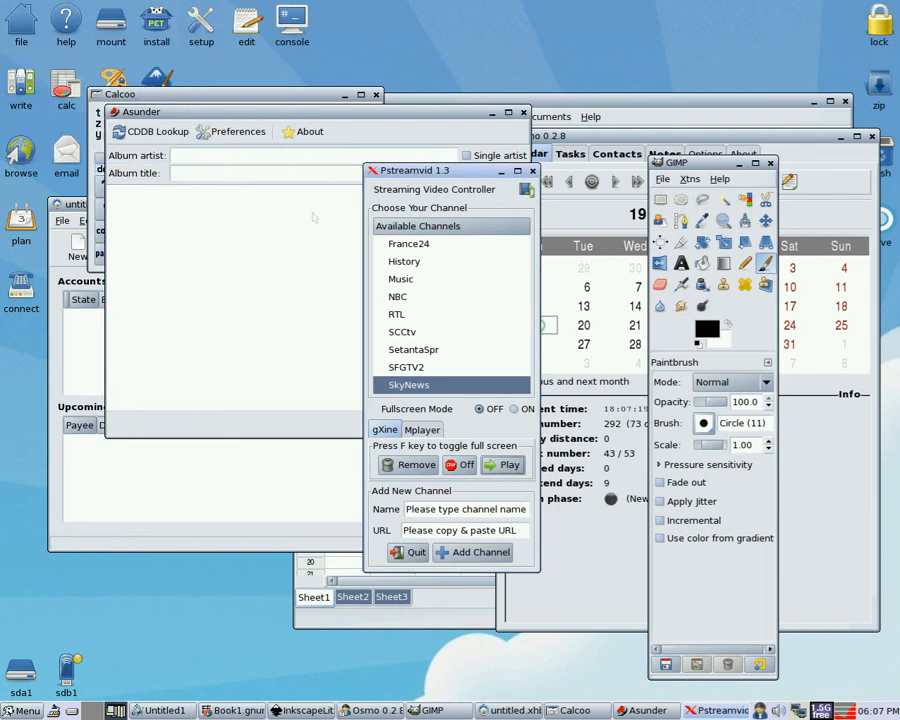
pyautogui.click(532, 170)
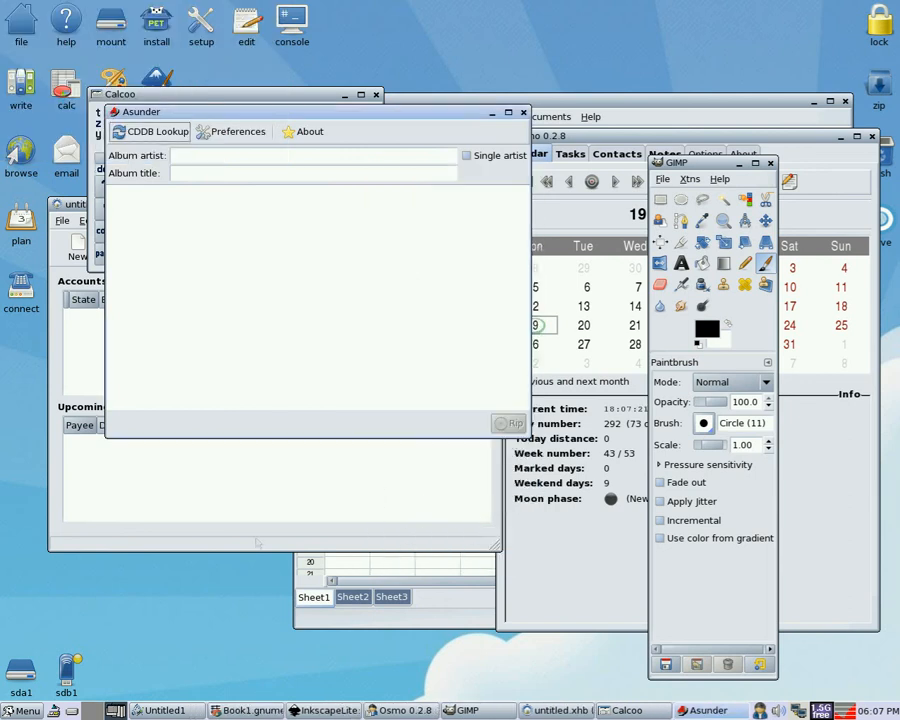
# Launch the Xemeraldia drop-blocks game from the Fun menu.
pyautogui.click(32, 644)
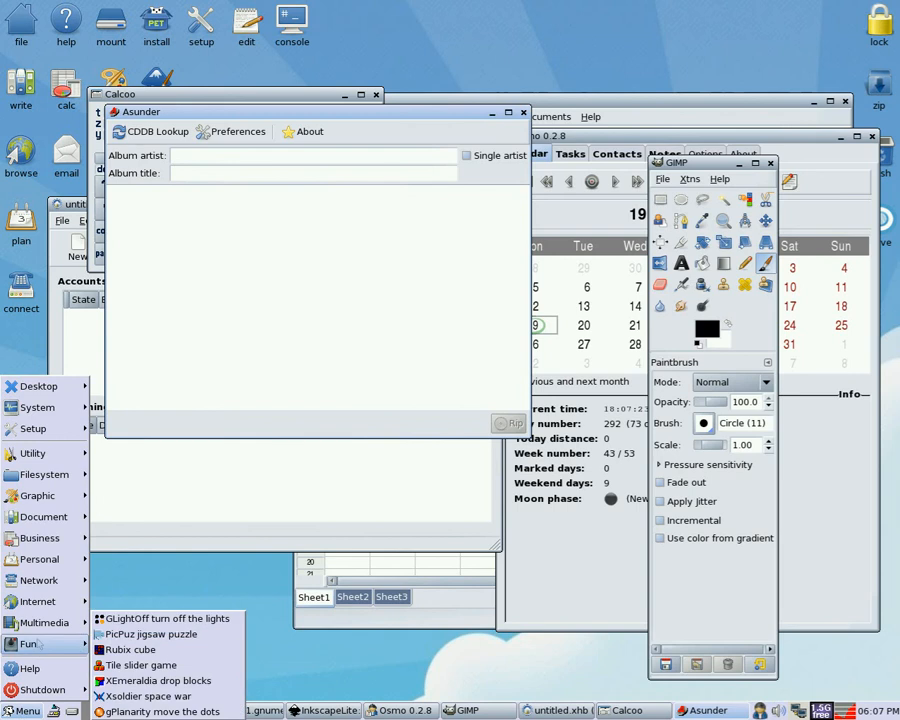
pyautogui.click(154, 680)
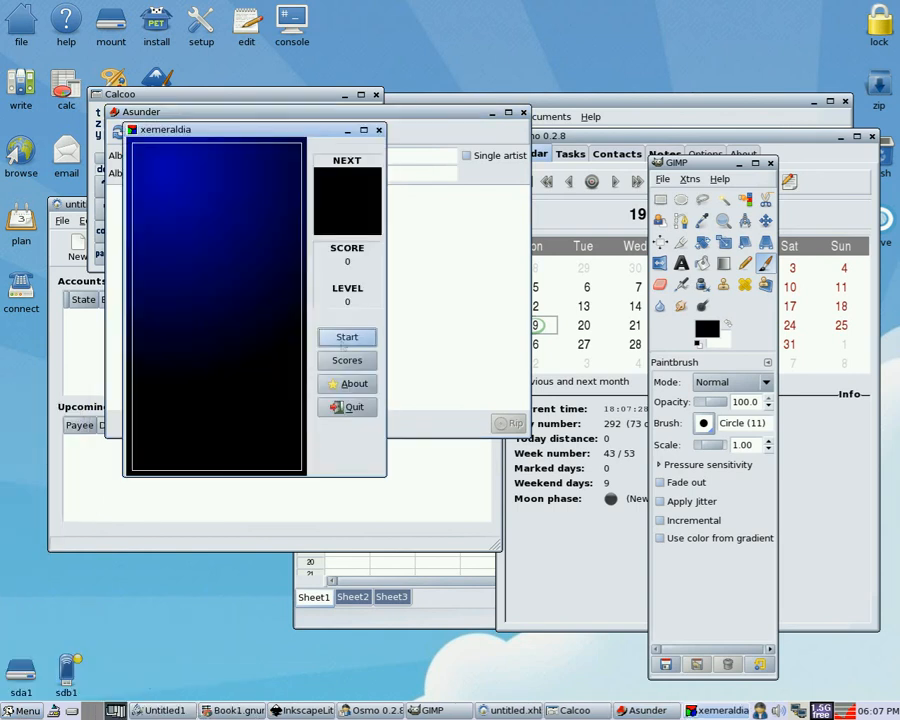
pyautogui.click(348, 336)
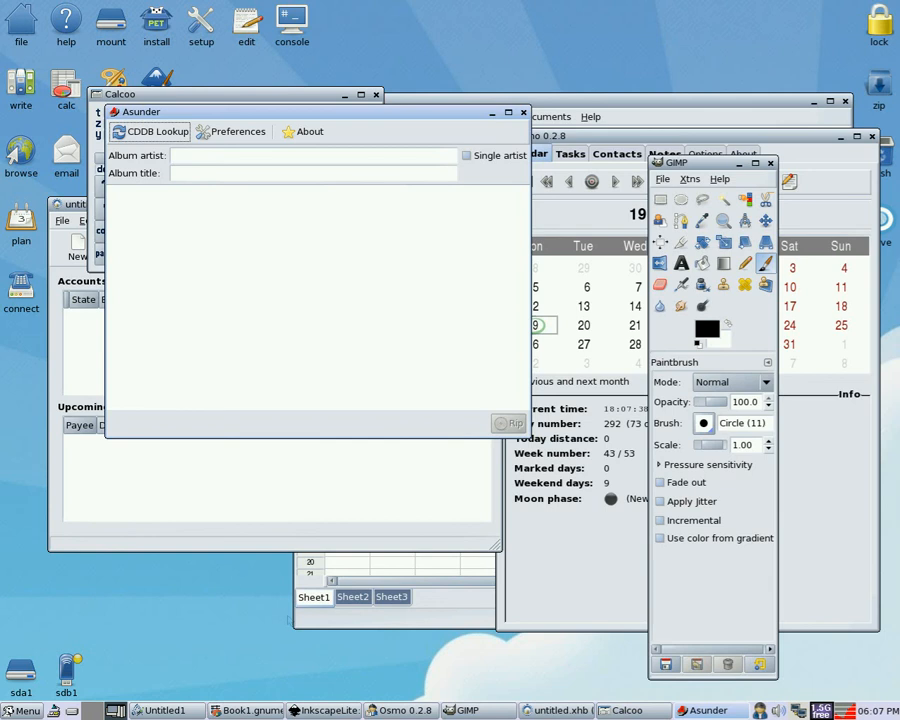
pyautogui.moveTo(476, 170)
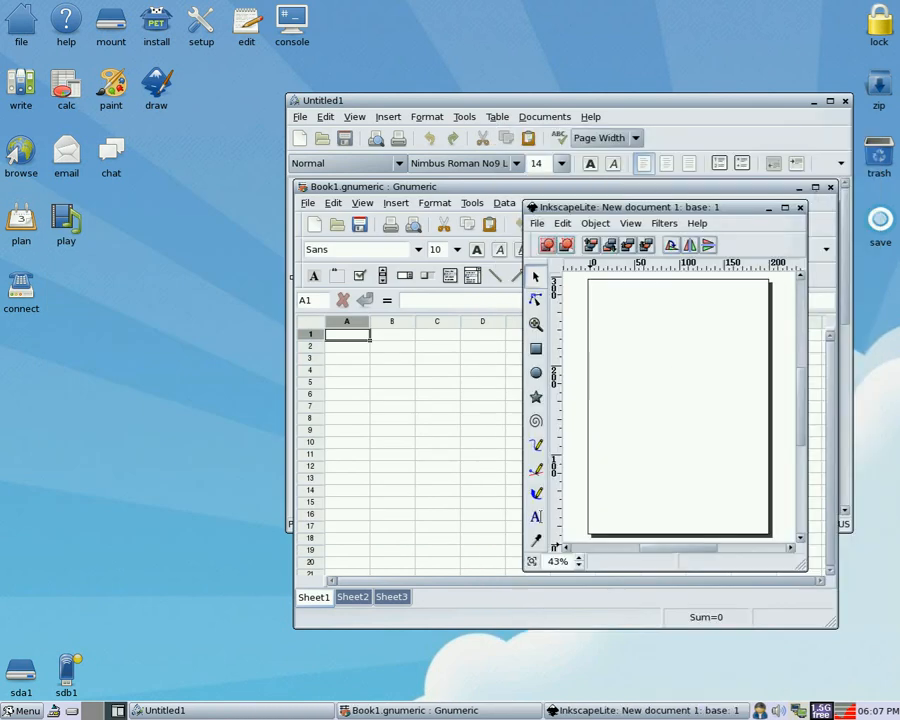
# Close the remaining demo applications and bring up the Install options window.
pyautogui.click(164, 710)
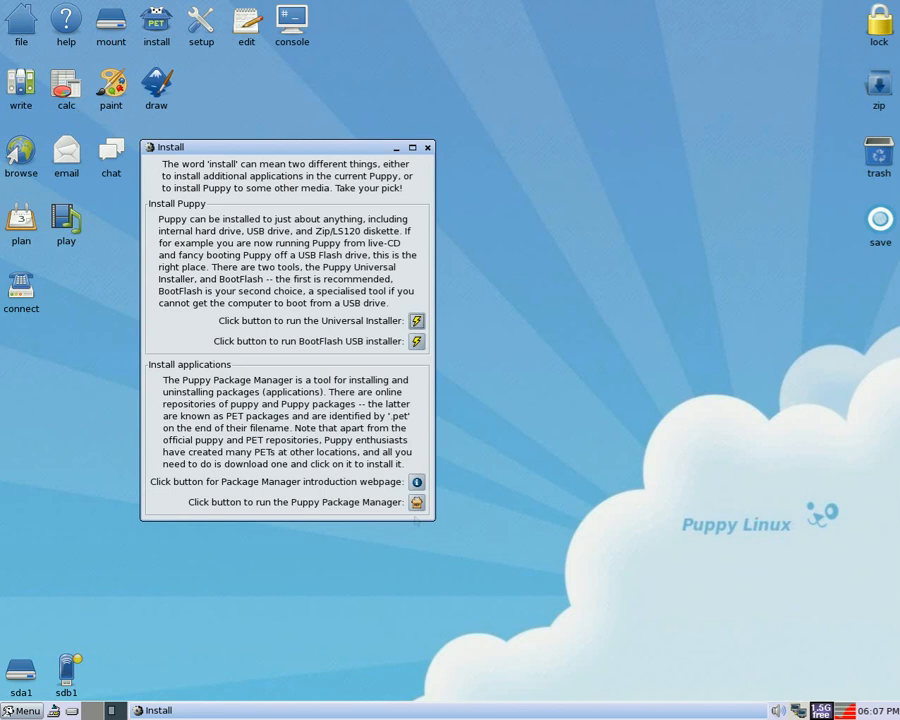
# Run the package manager, view the puppy-4 and puppy-3 repos, and enter its configuration.
pyautogui.click(428, 148)
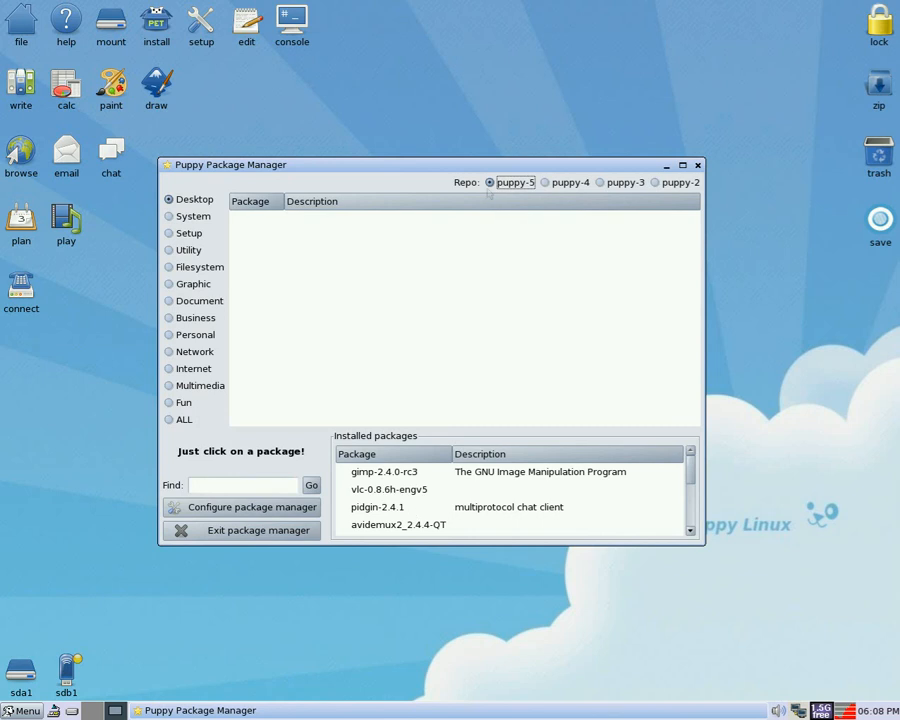
pyautogui.click(546, 182)
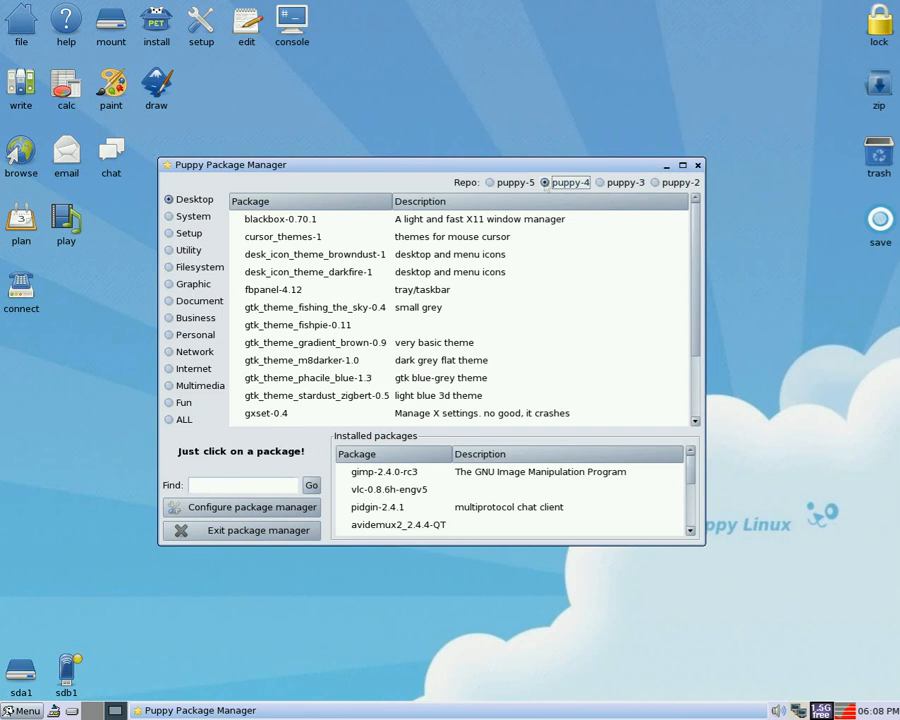
pyautogui.click(624, 182)
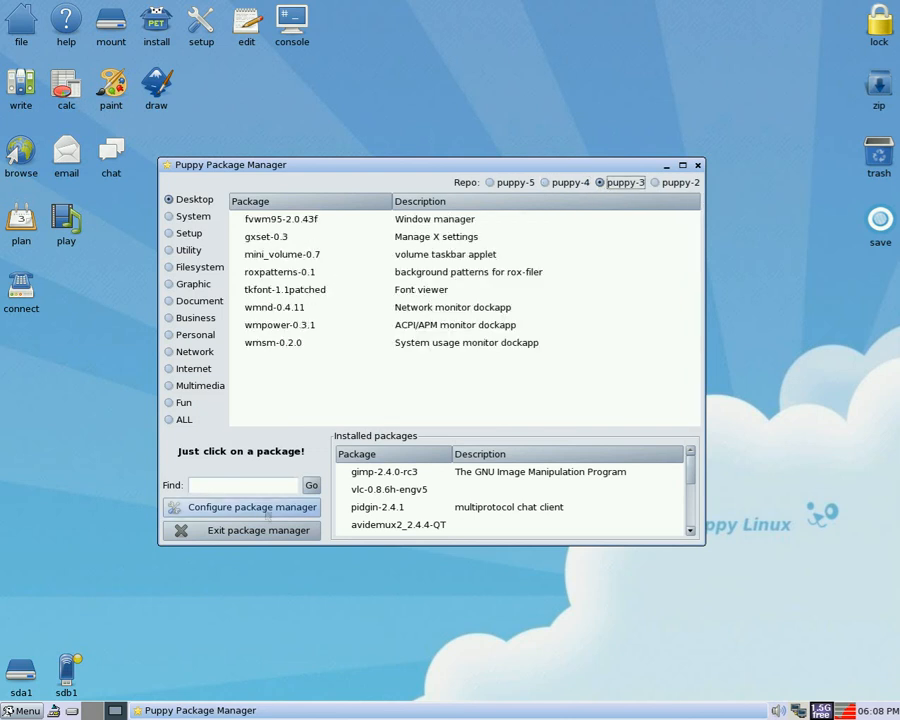
pyautogui.click(240, 508)
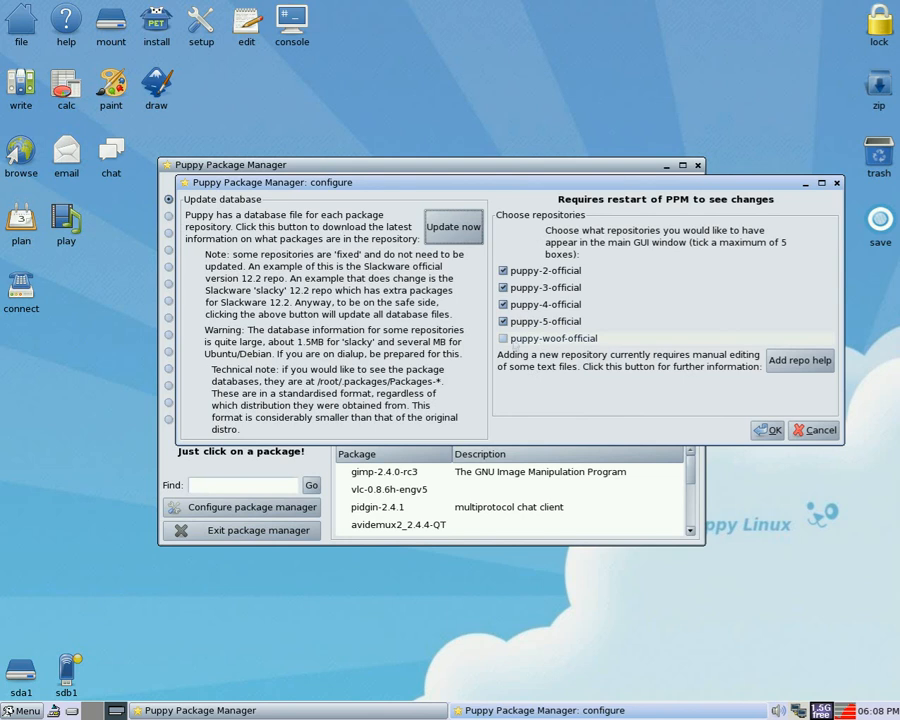
# Enable puppy-woof-official, update the package databases and accept the configuration.
pyautogui.click(502, 338)
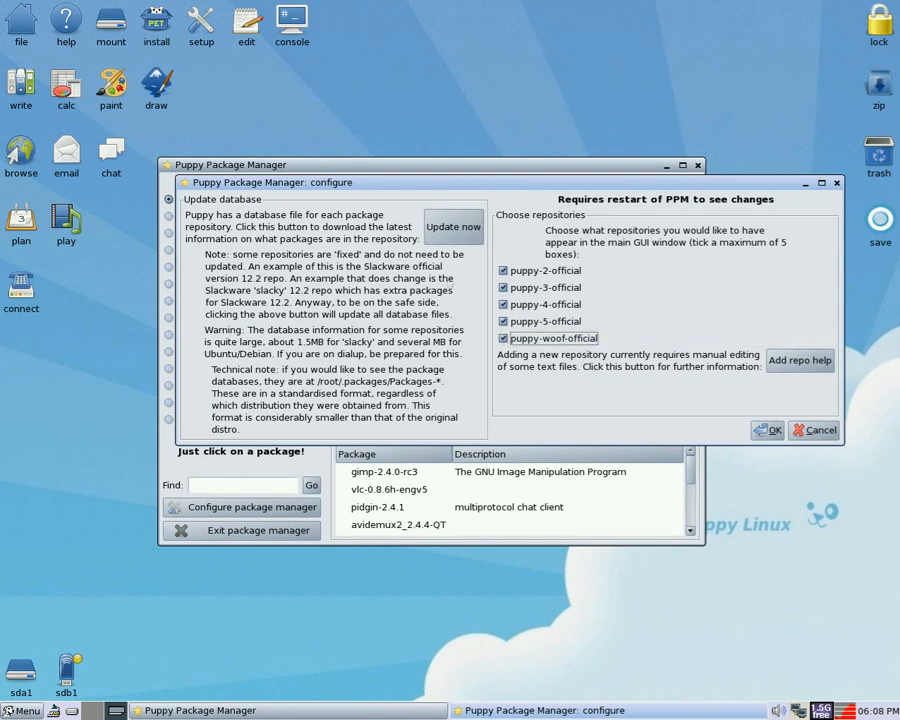
pyautogui.click(452, 226)
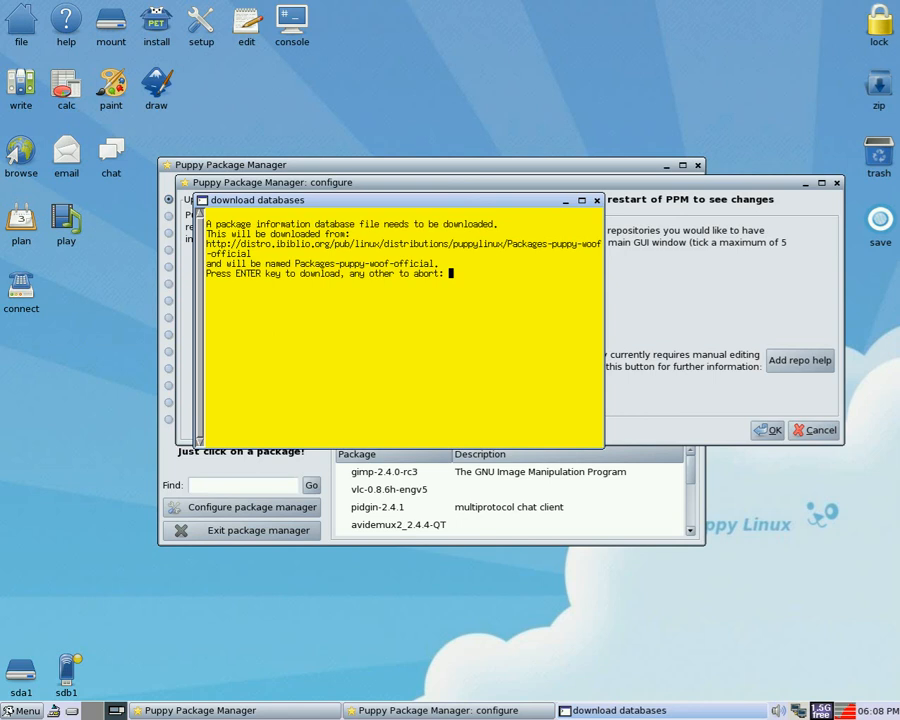
pyautogui.press('Return')
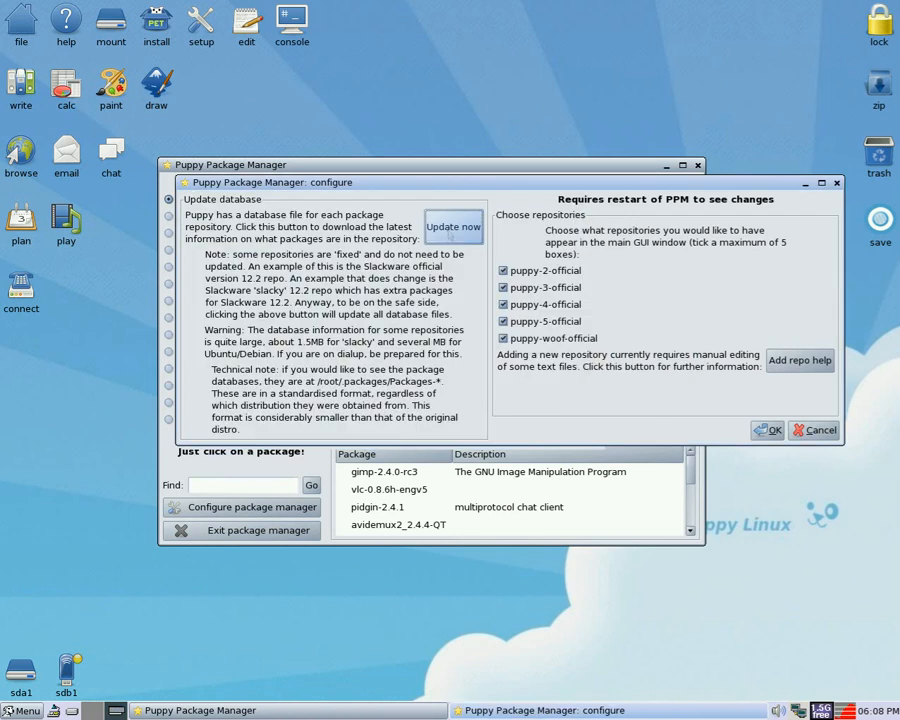
pyautogui.click(768, 428)
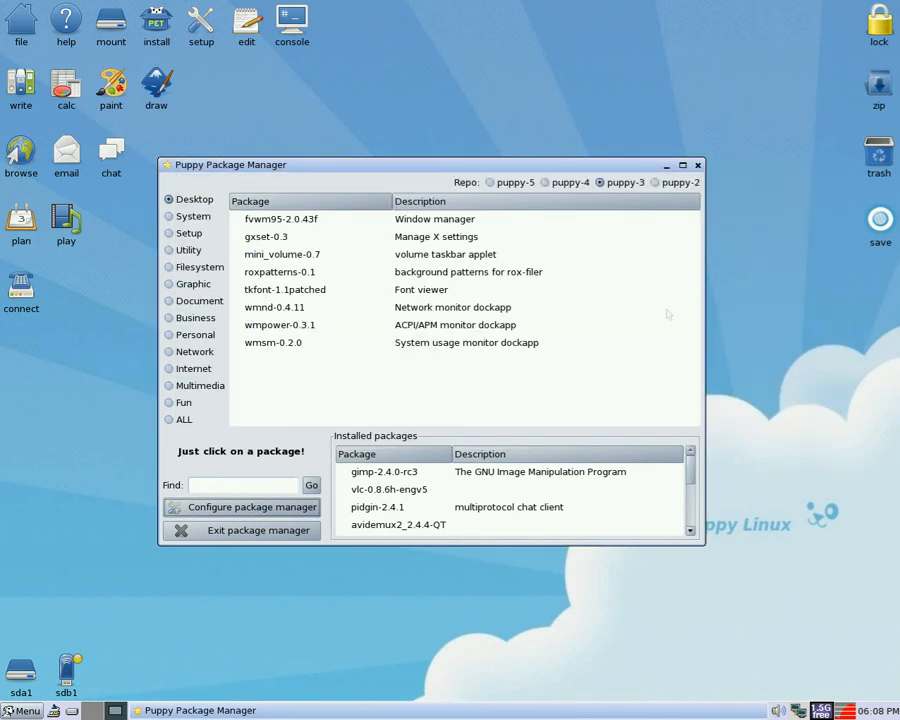
# Exit the package manager and relaunch it from the Install window.
pyautogui.click(696, 164)
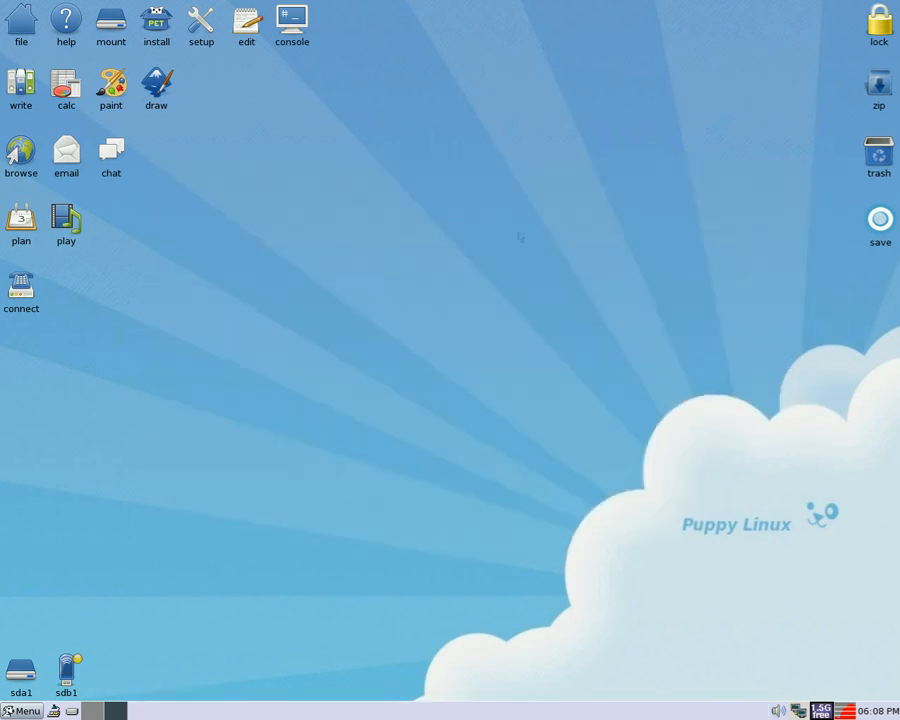
pyautogui.click(156, 22)
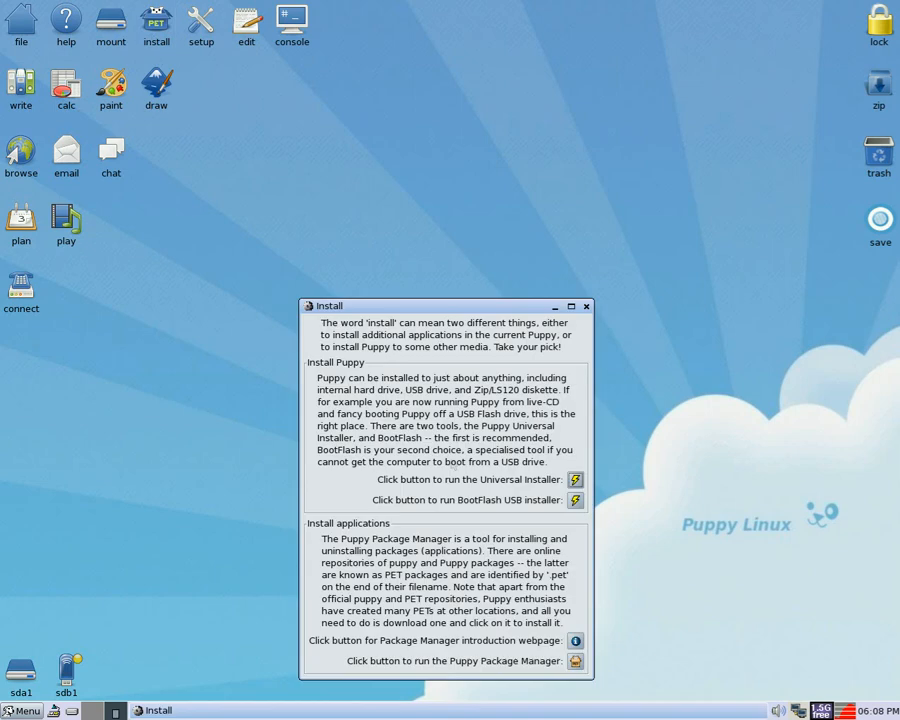
pyautogui.click(586, 304)
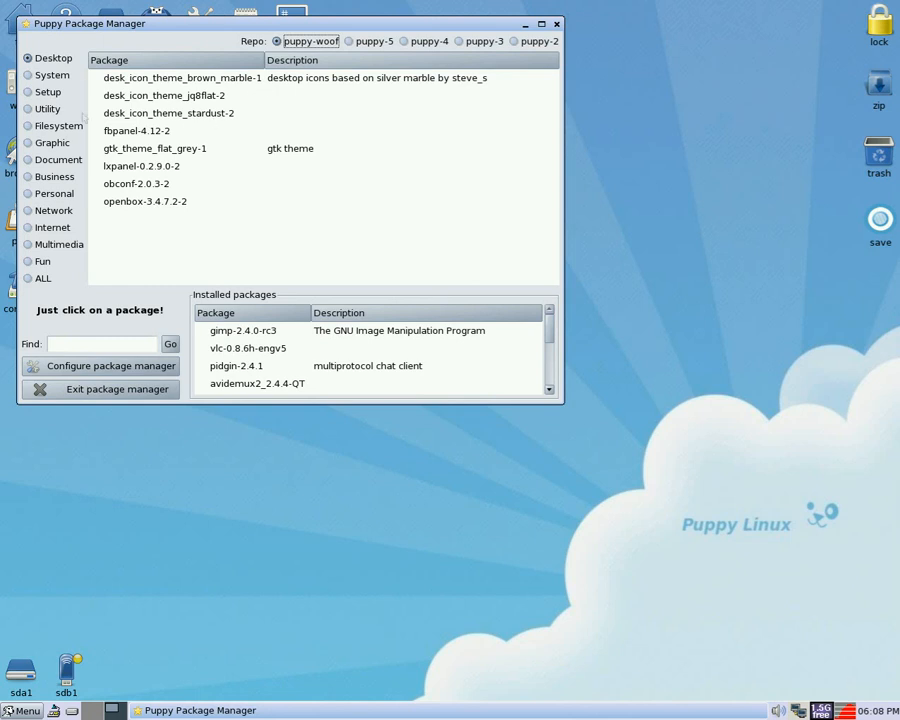
# Browse the System, Graphic, Document, Business, Network and Multimedia categories, then exit.
pyautogui.click(52, 74)
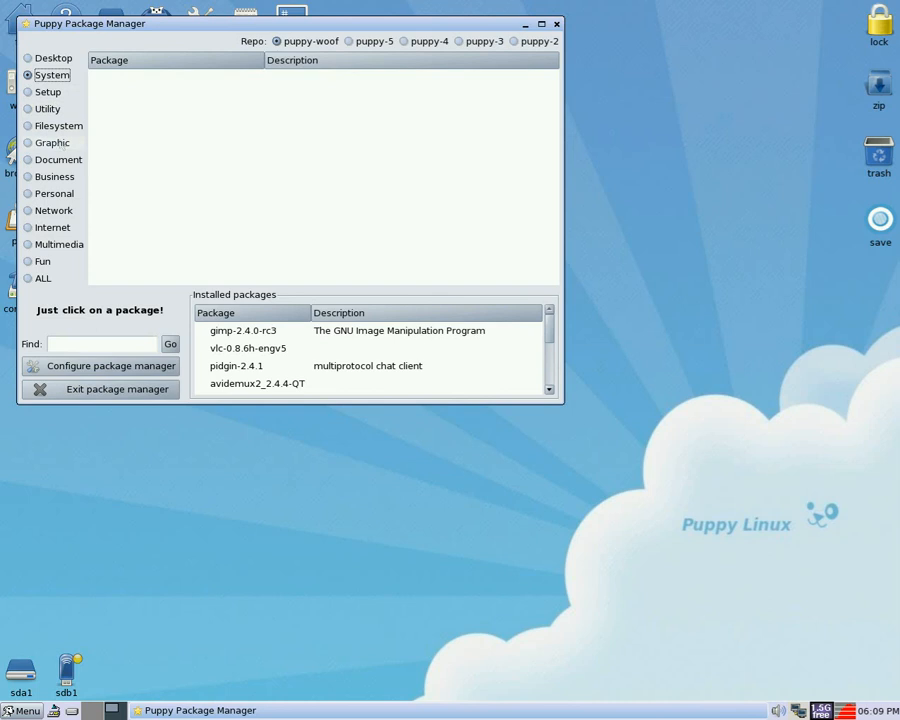
pyautogui.click(28, 142)
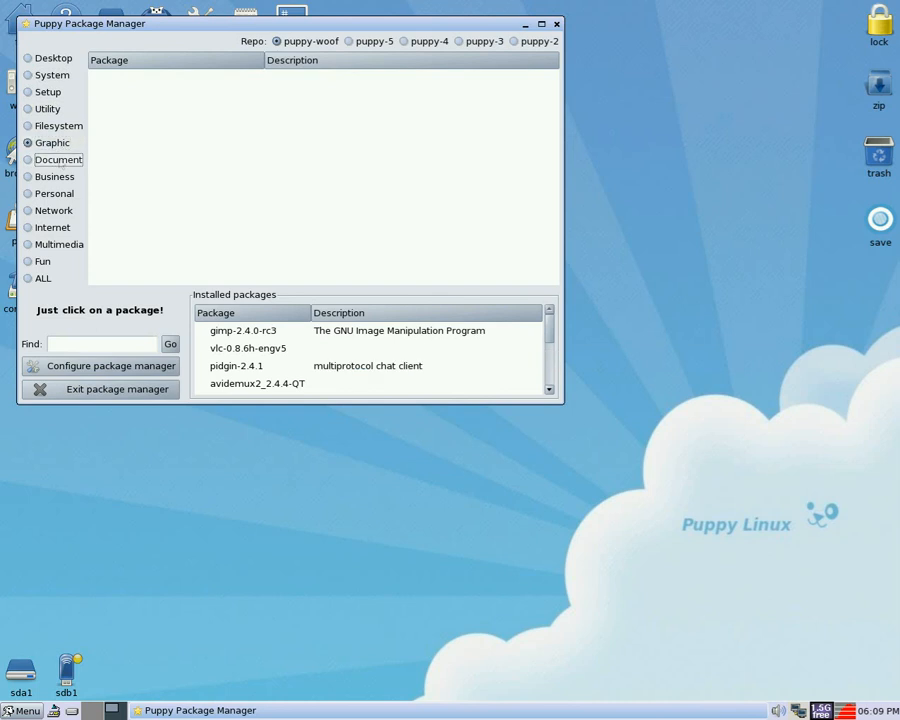
pyautogui.click(58, 160)
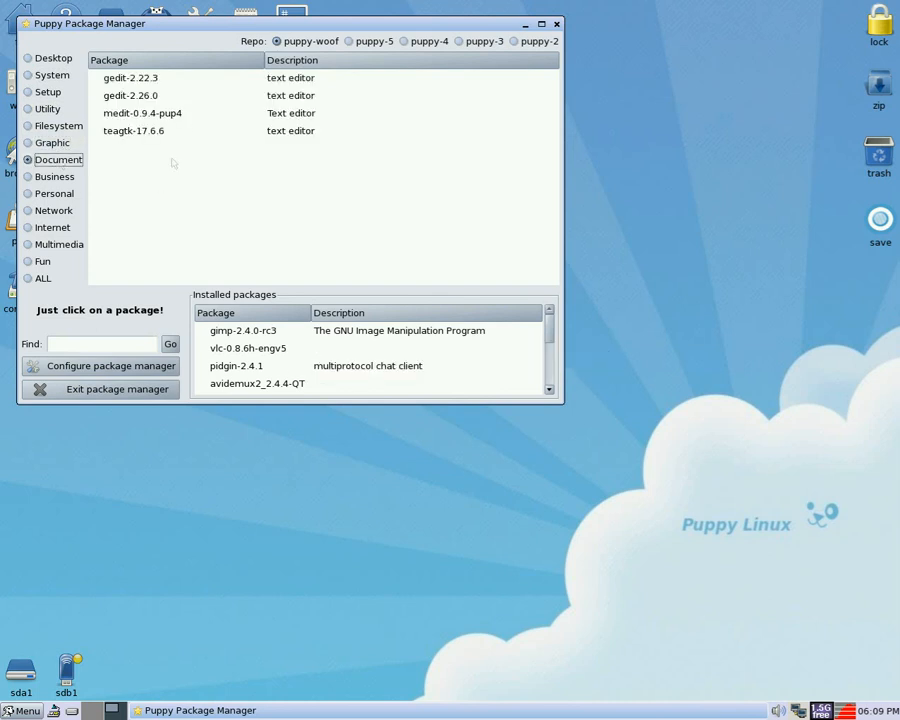
pyautogui.click(54, 176)
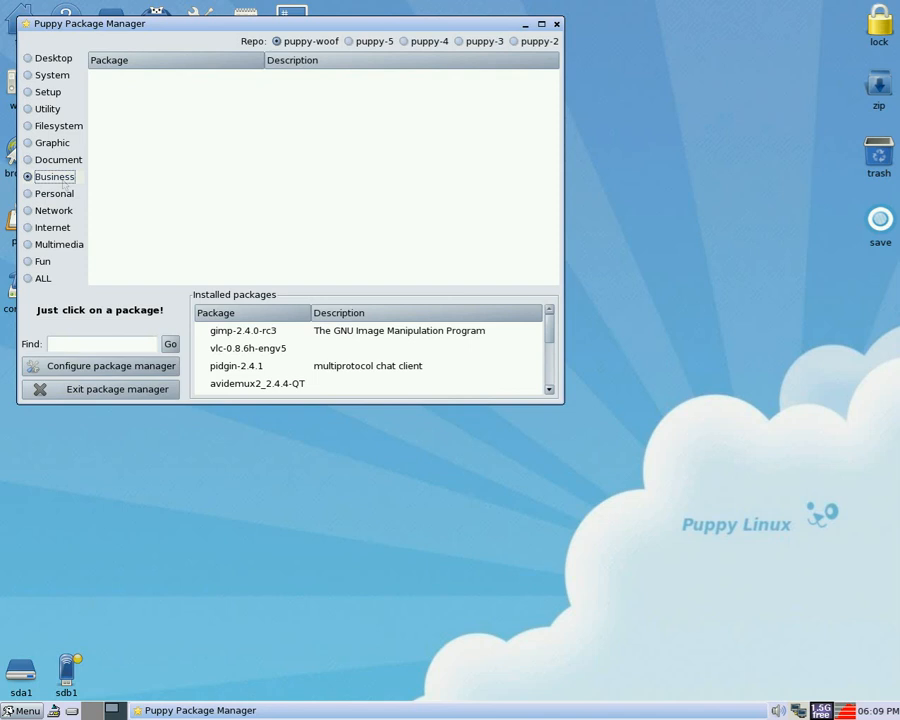
pyautogui.click(28, 192)
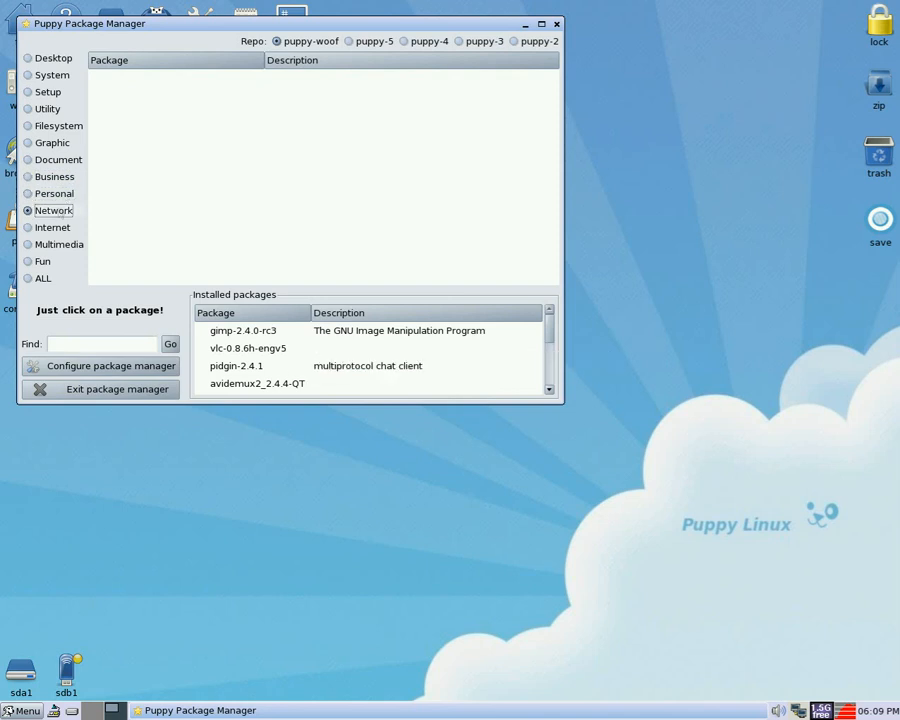
pyautogui.click(52, 228)
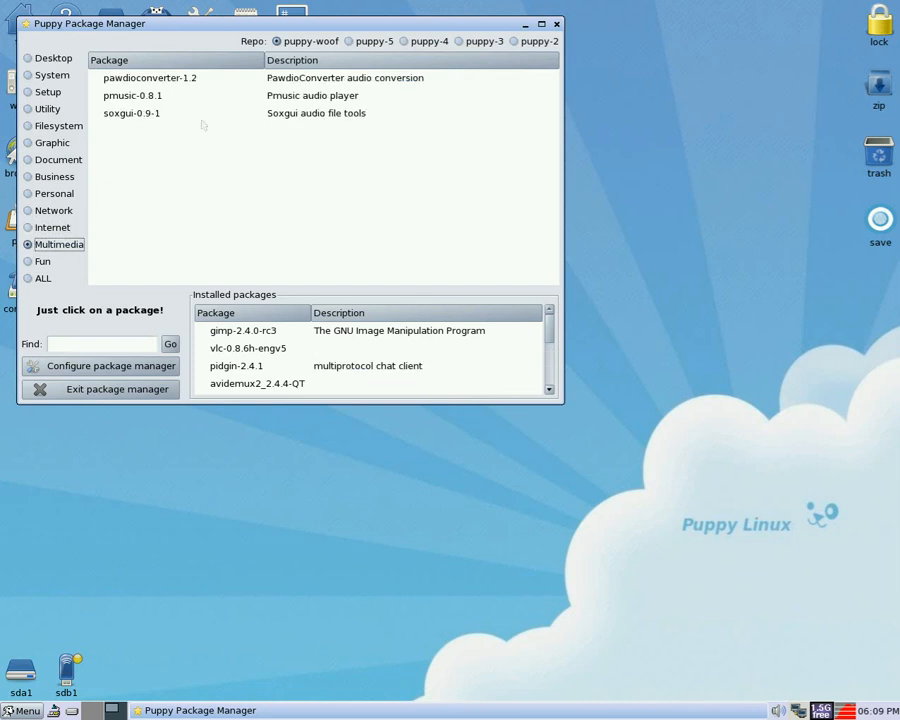
pyautogui.moveTo(204, 124)
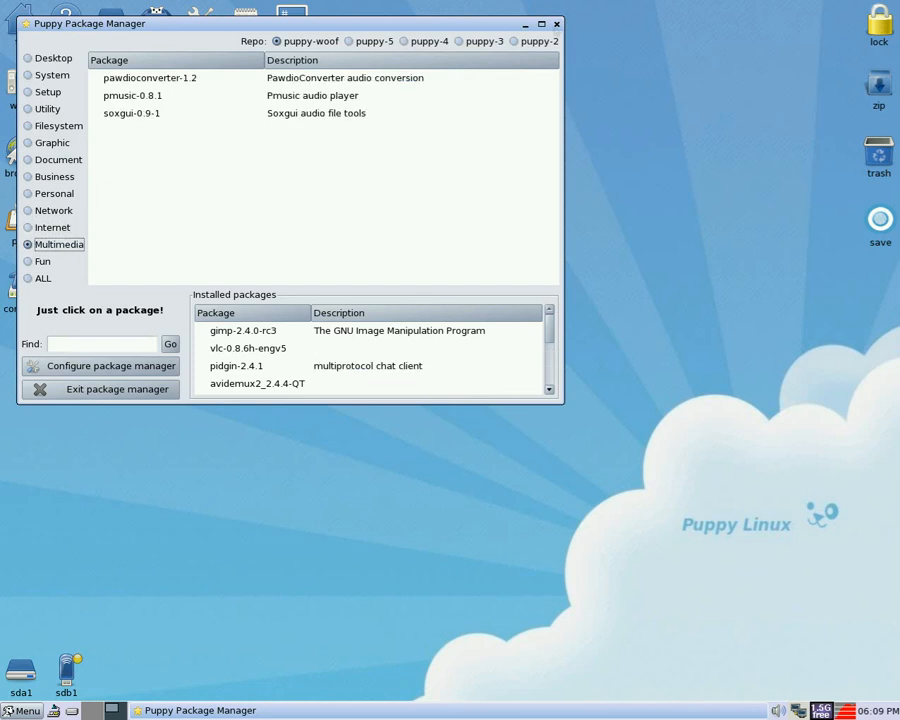
pyautogui.click(556, 24)
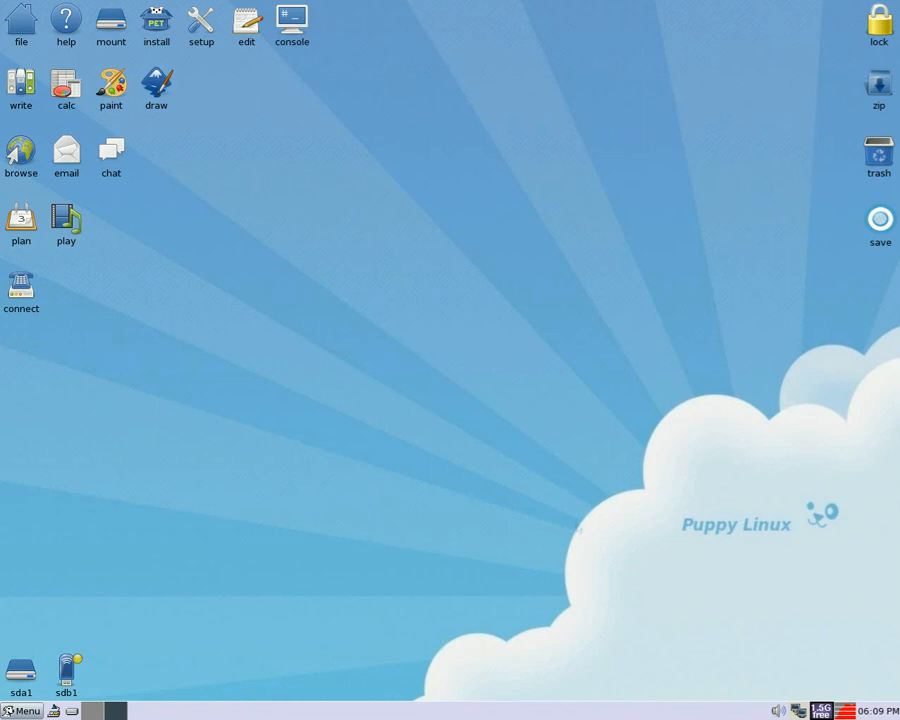
pyautogui.moveTo(66, 670)
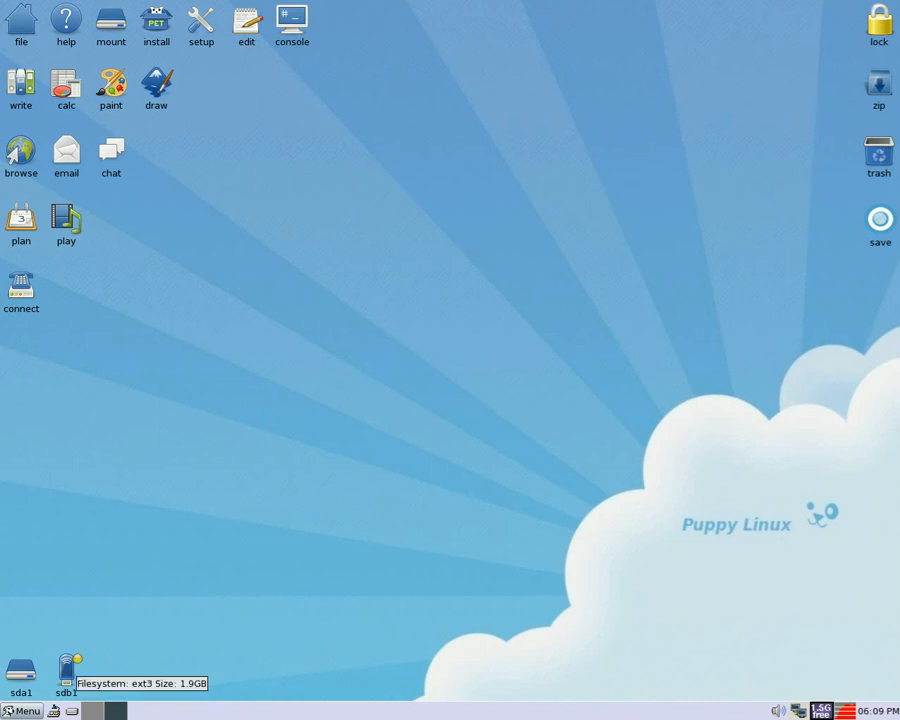
pyautogui.moveTo(312, 336)
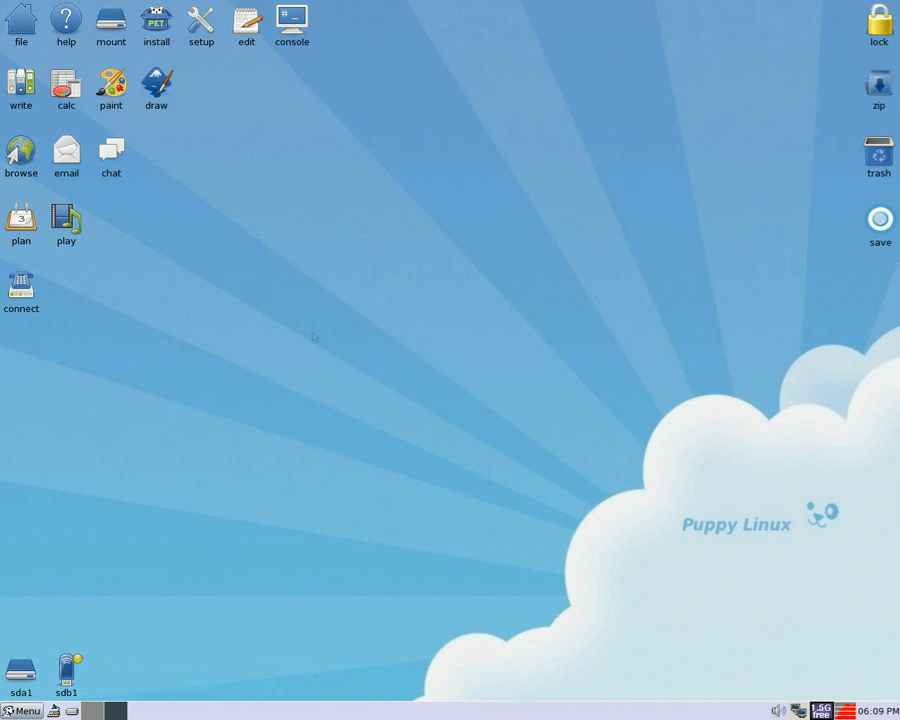
pyautogui.moveTo(566, 206)
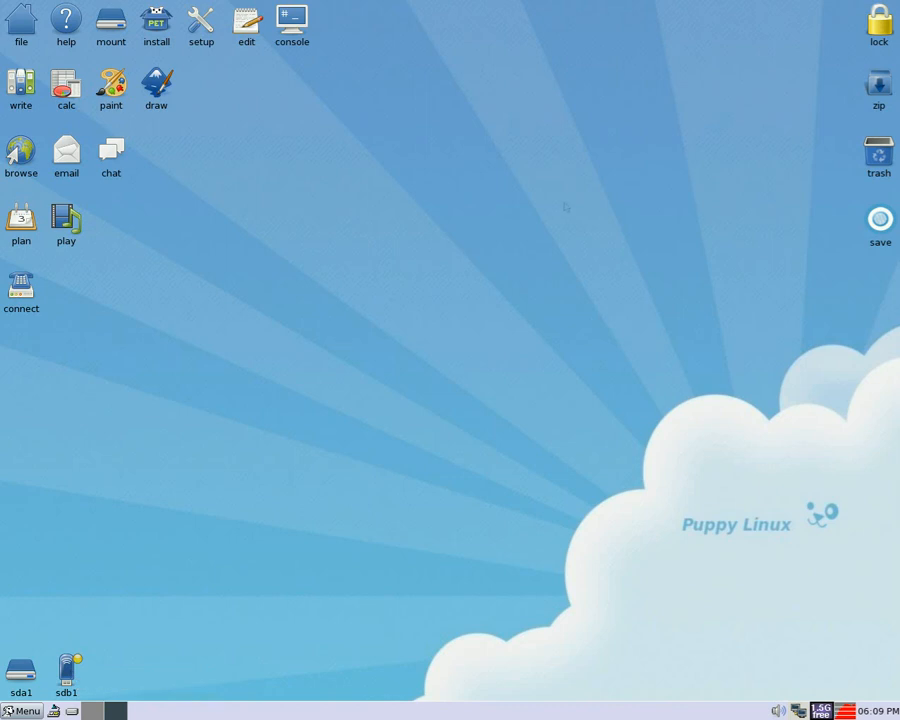
pyautogui.moveTo(488, 184)
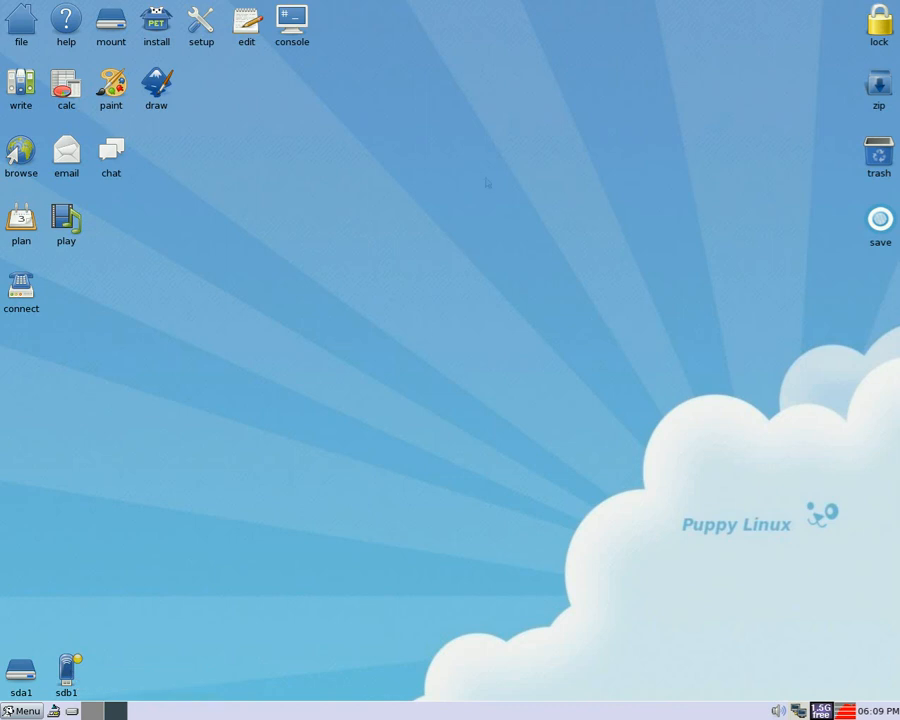